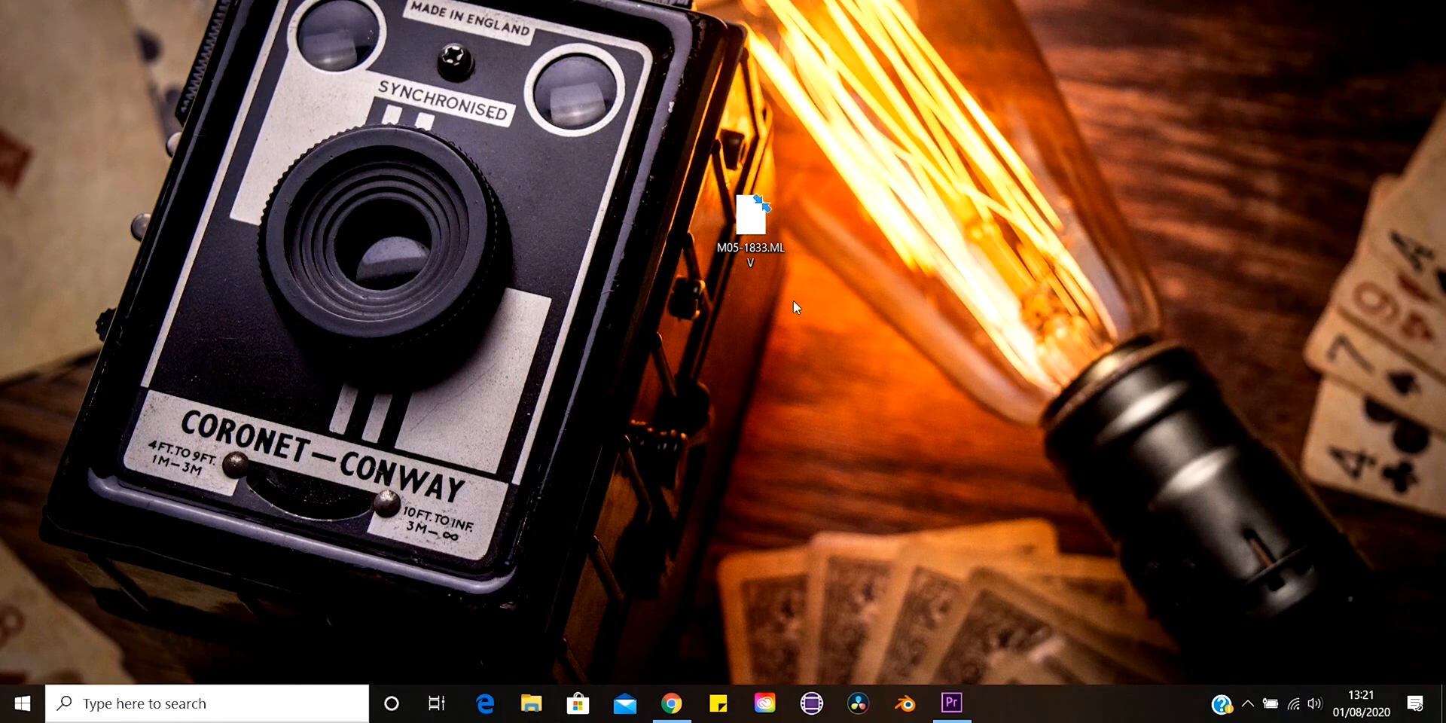
Open the M05-1833.MLV clip and dismiss the unknown file type prompt.
double_click(755, 231)
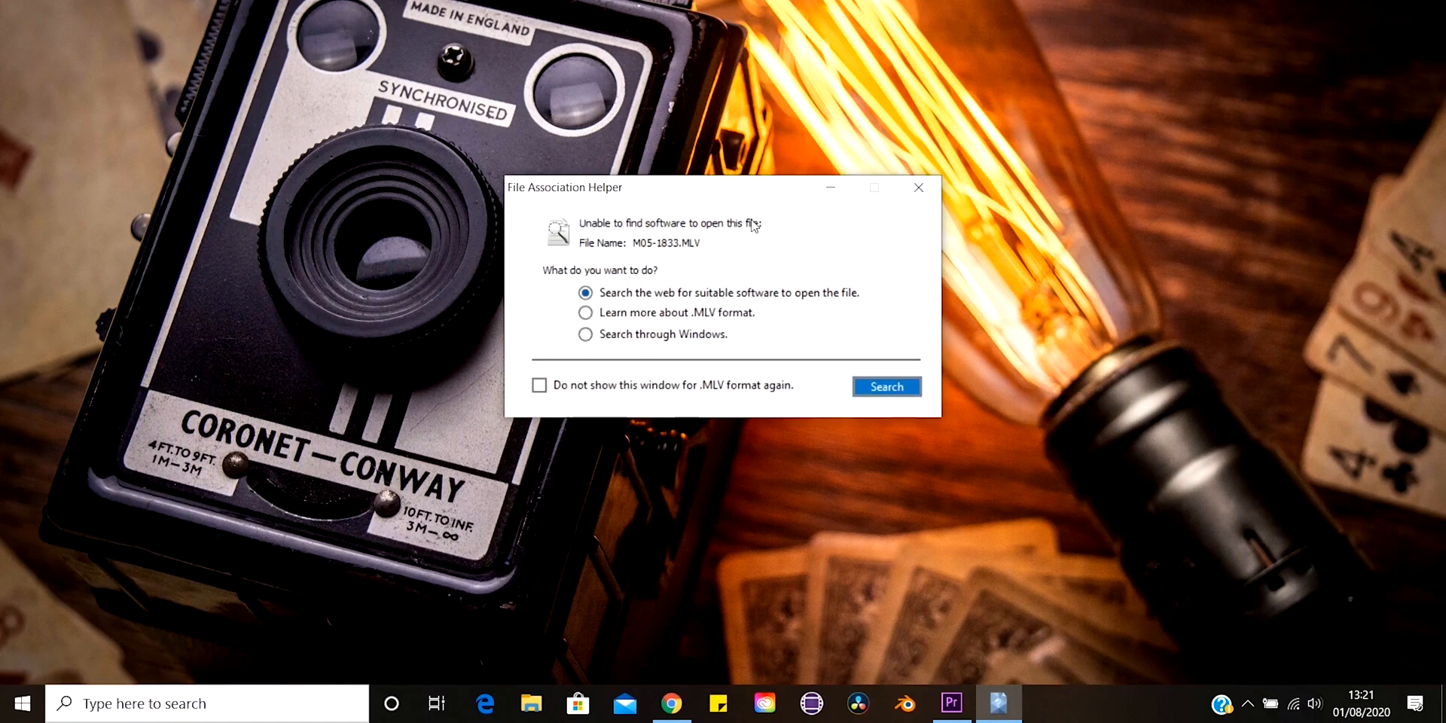
mouse_move(917, 249)
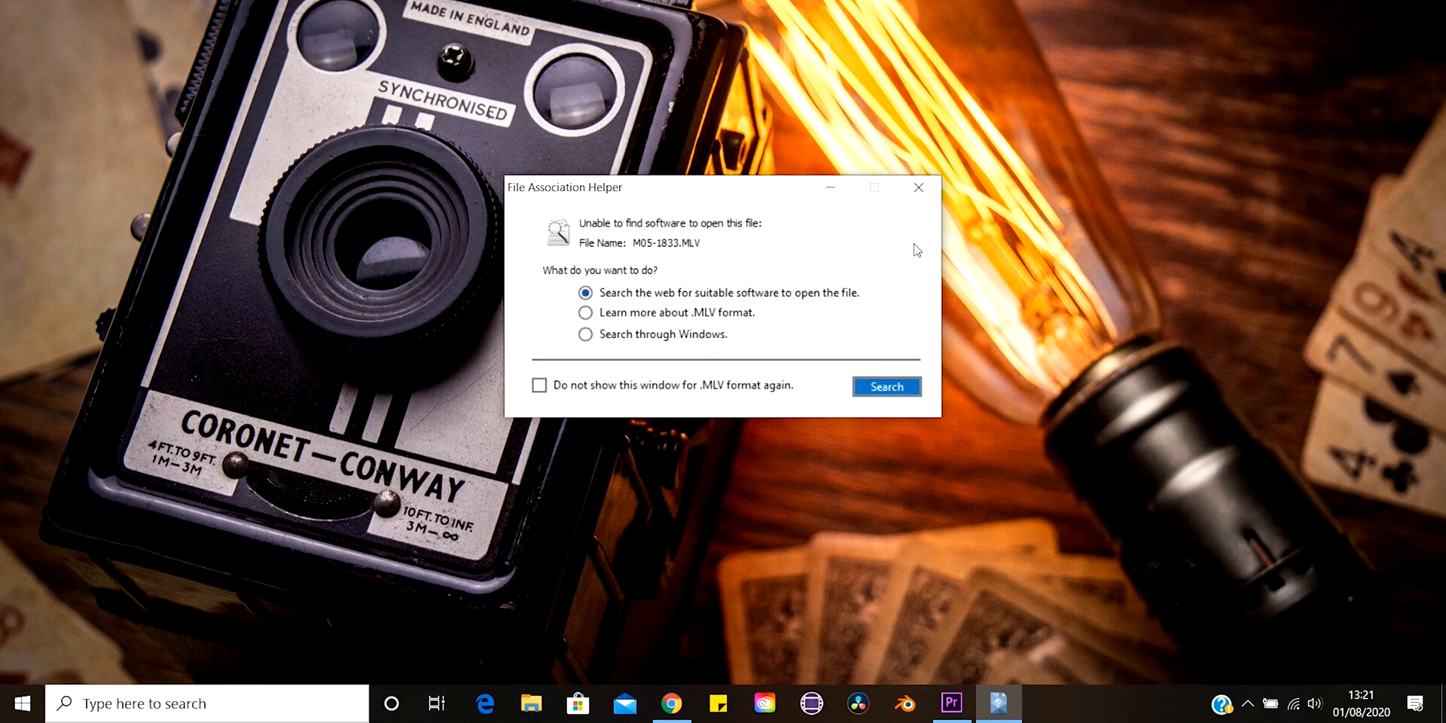
mouse_move(982, 288)
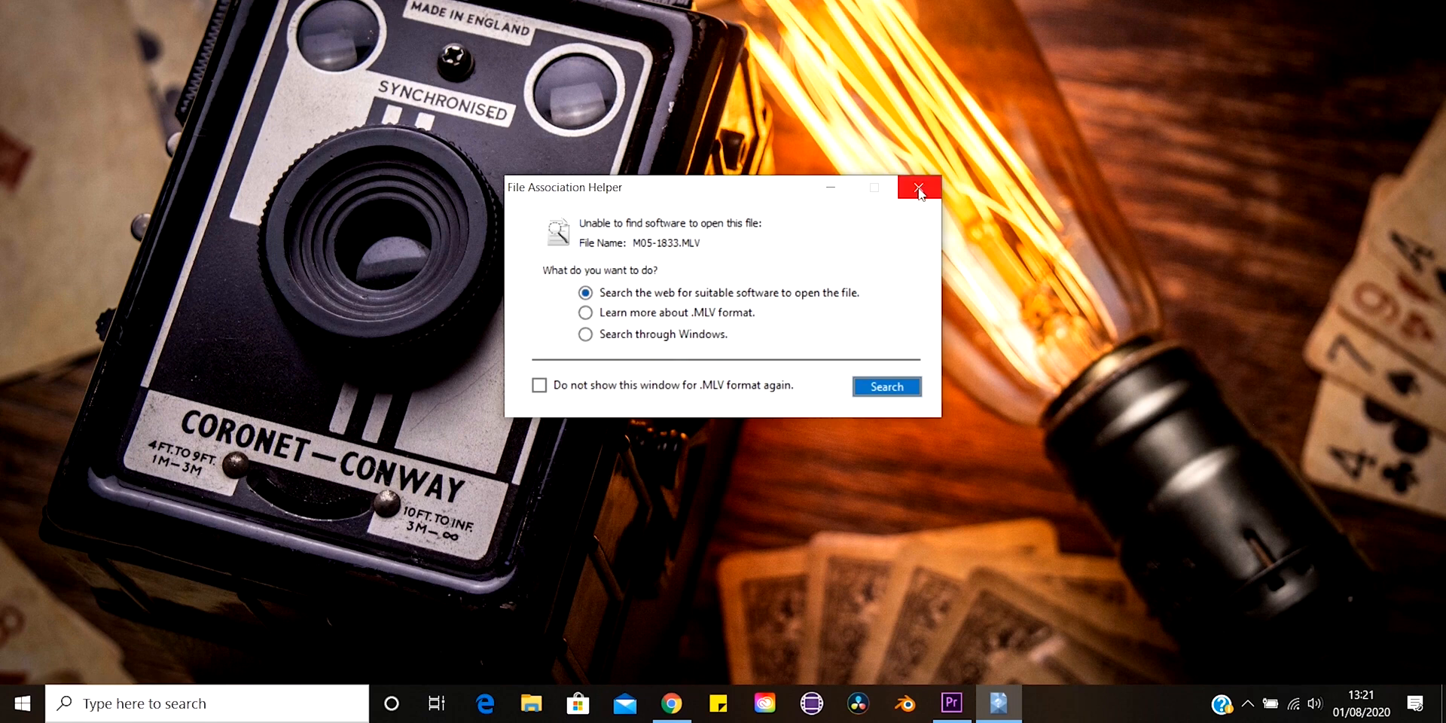
left_click(919, 187)
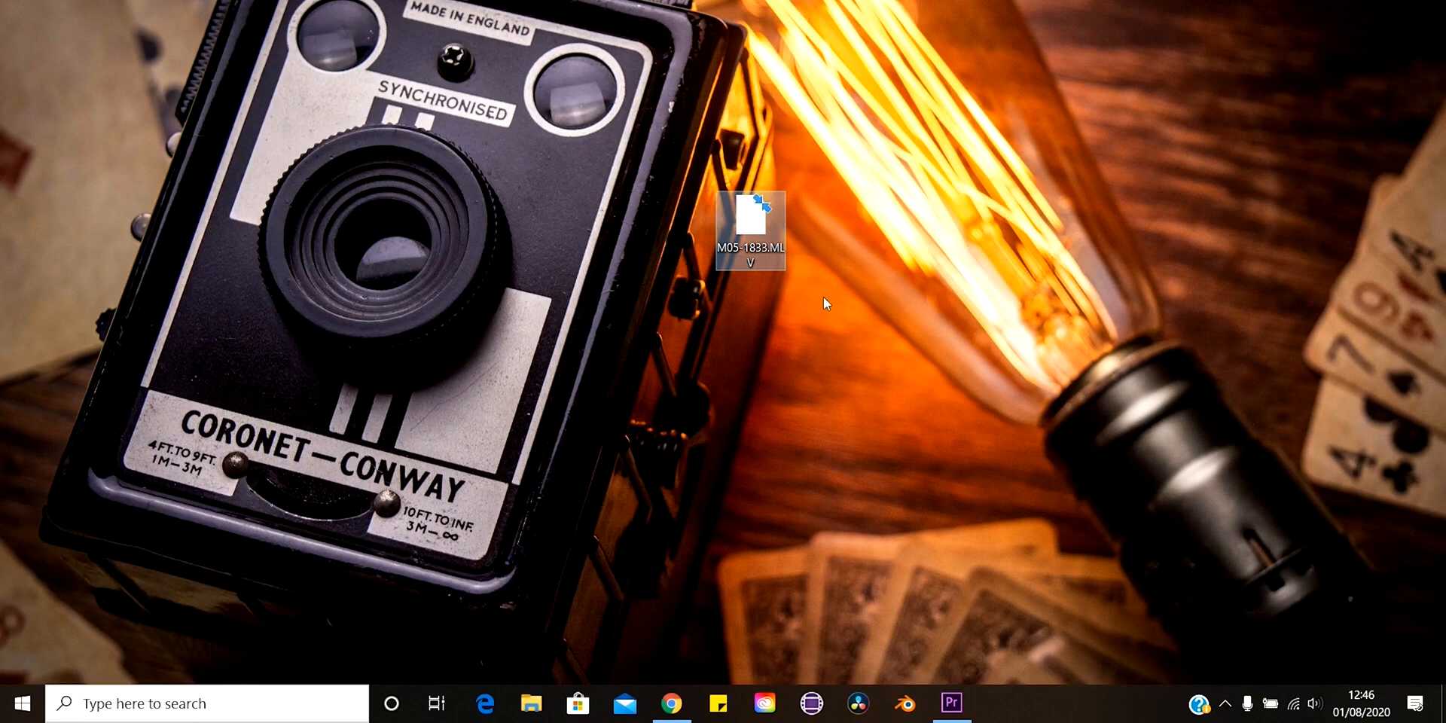
mouse_move(789, 363)
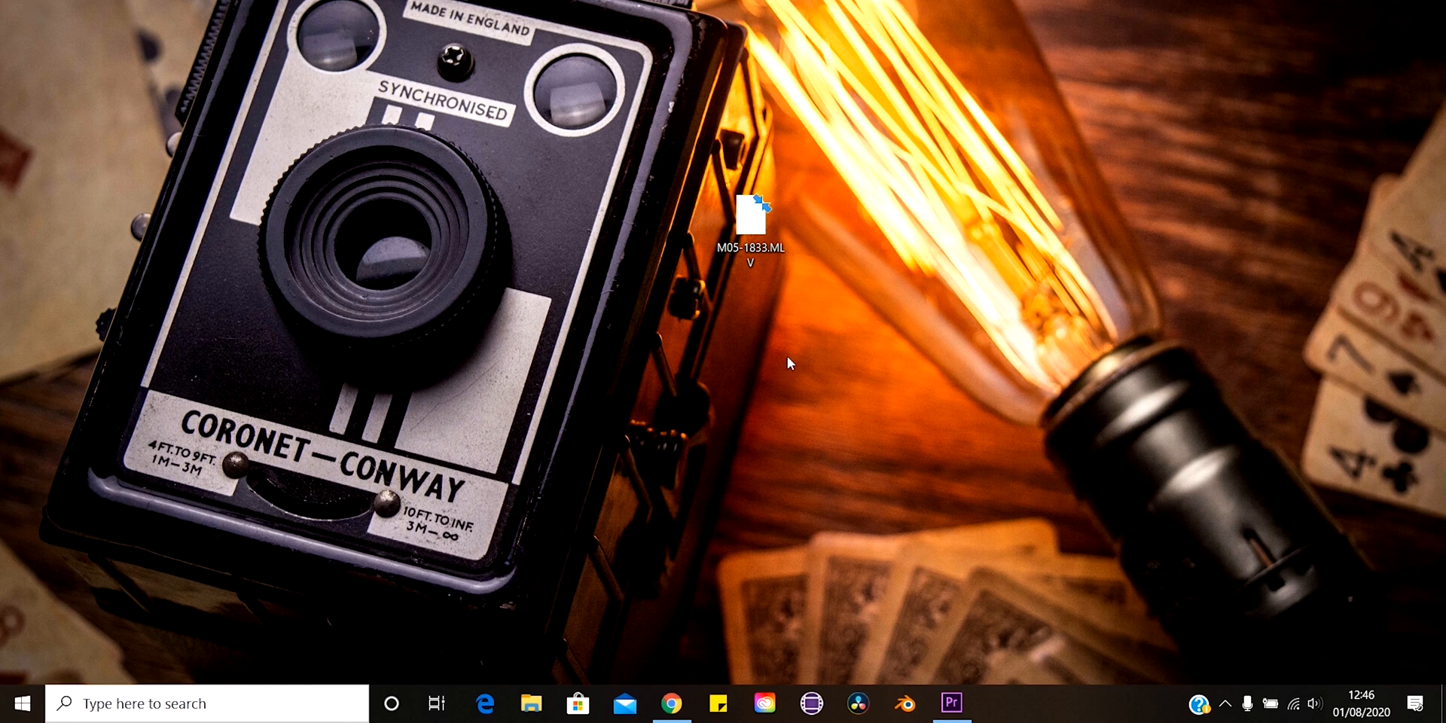
mouse_move(707, 604)
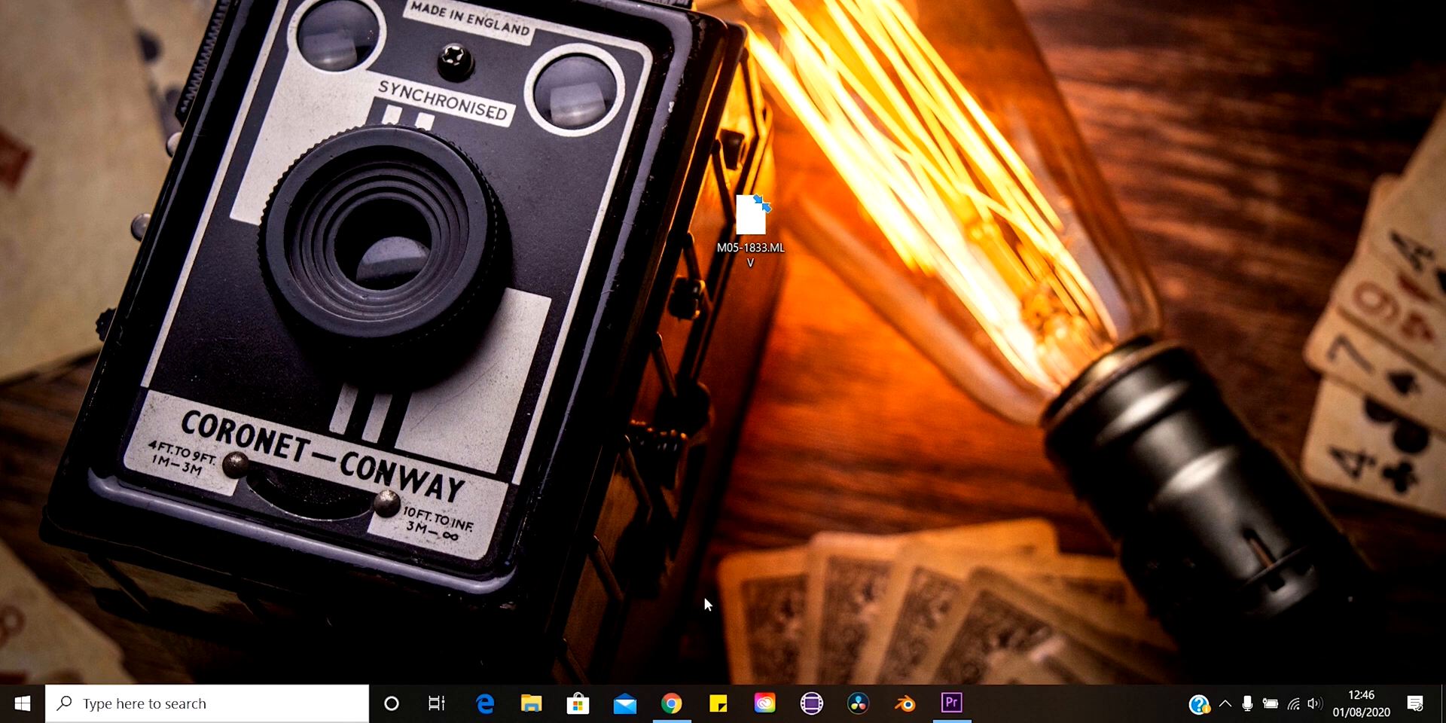
mouse_move(844, 479)
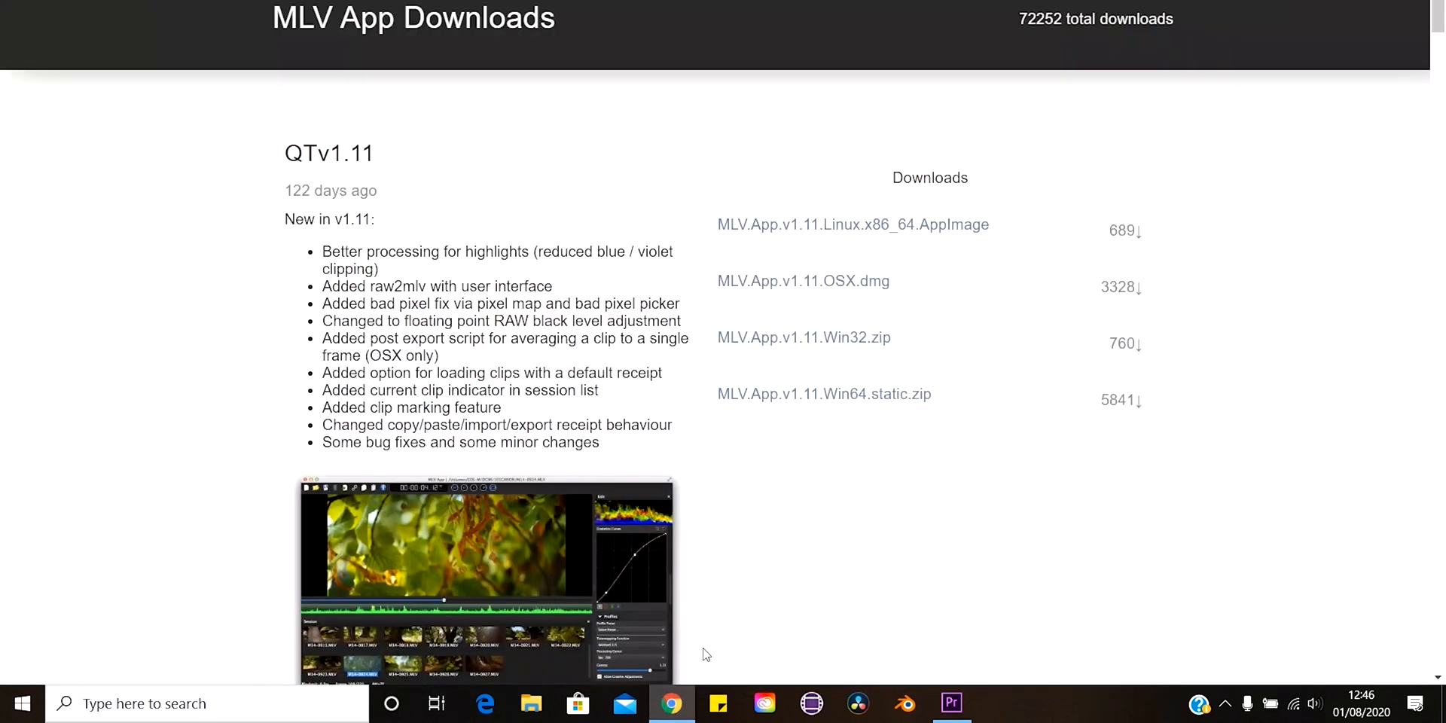
mouse_move(459, 69)
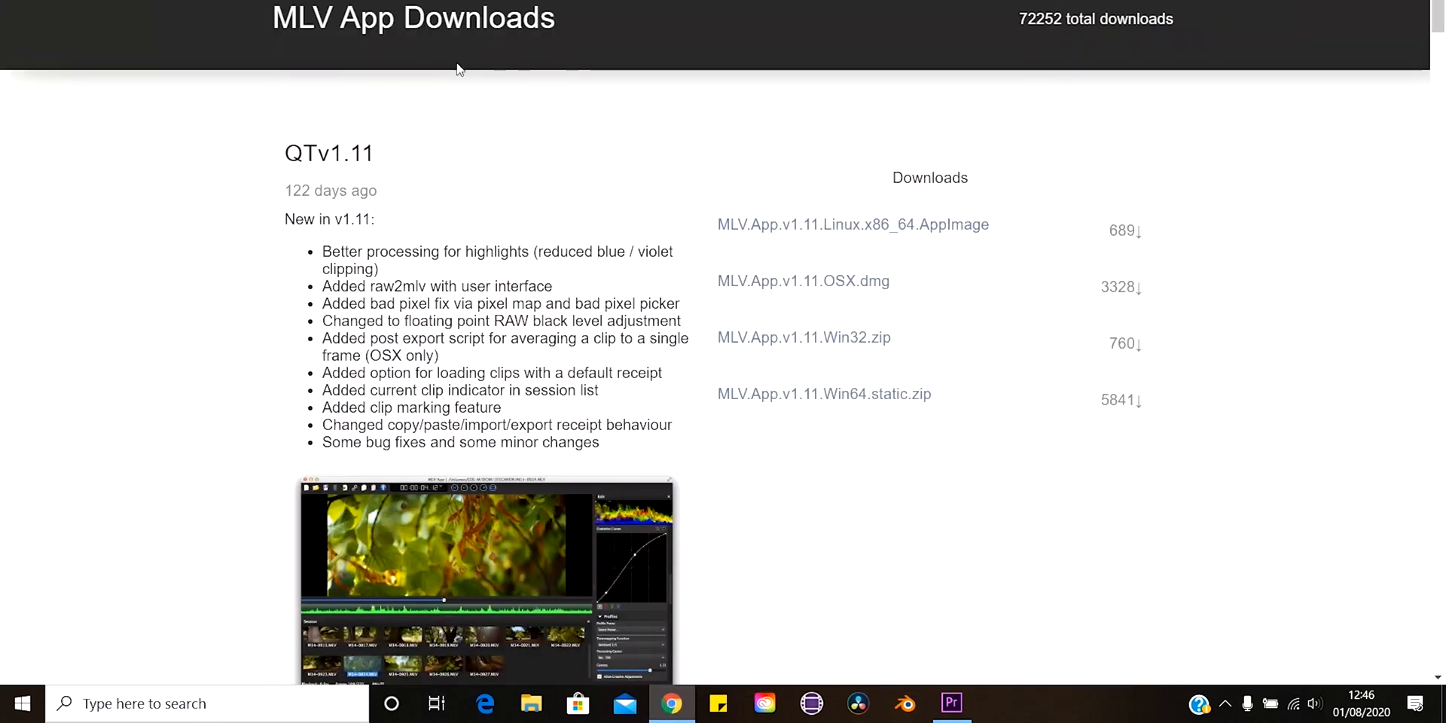
mouse_move(827, 449)
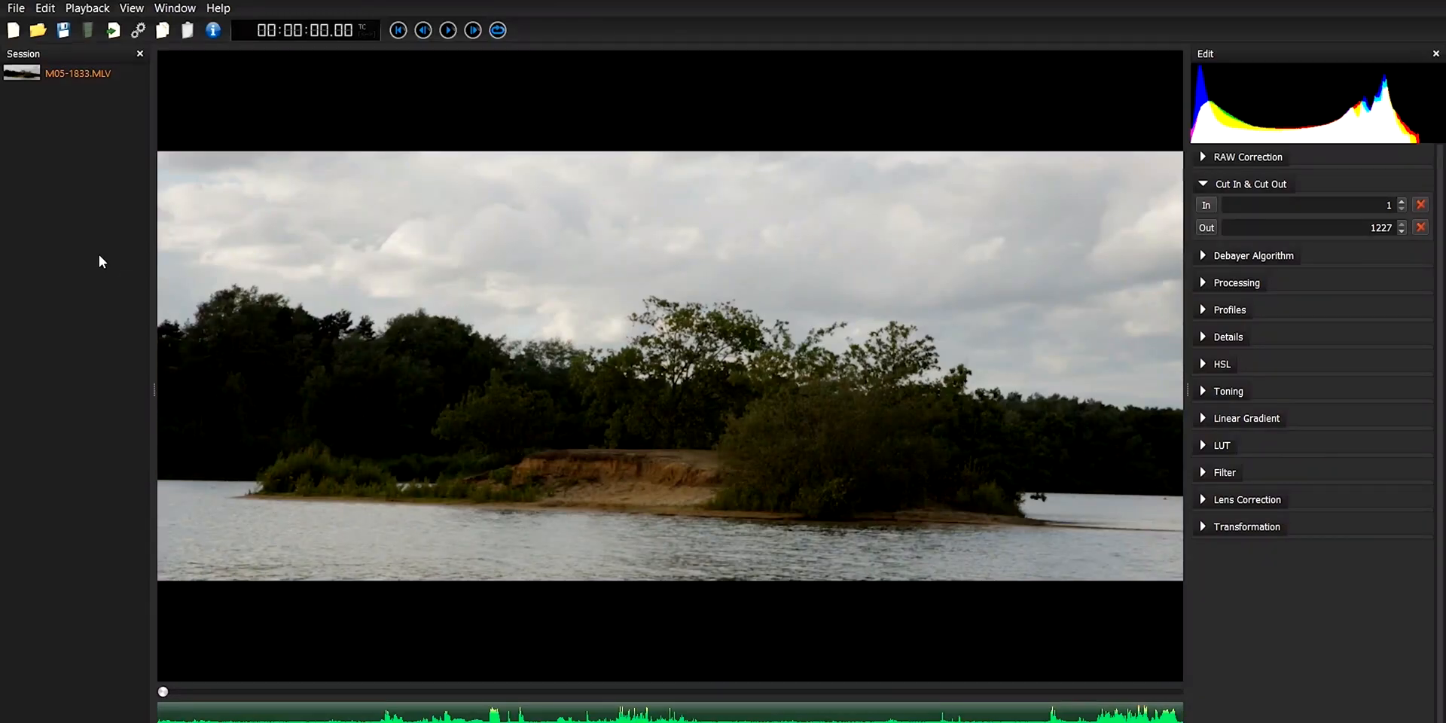
mouse_move(108, 184)
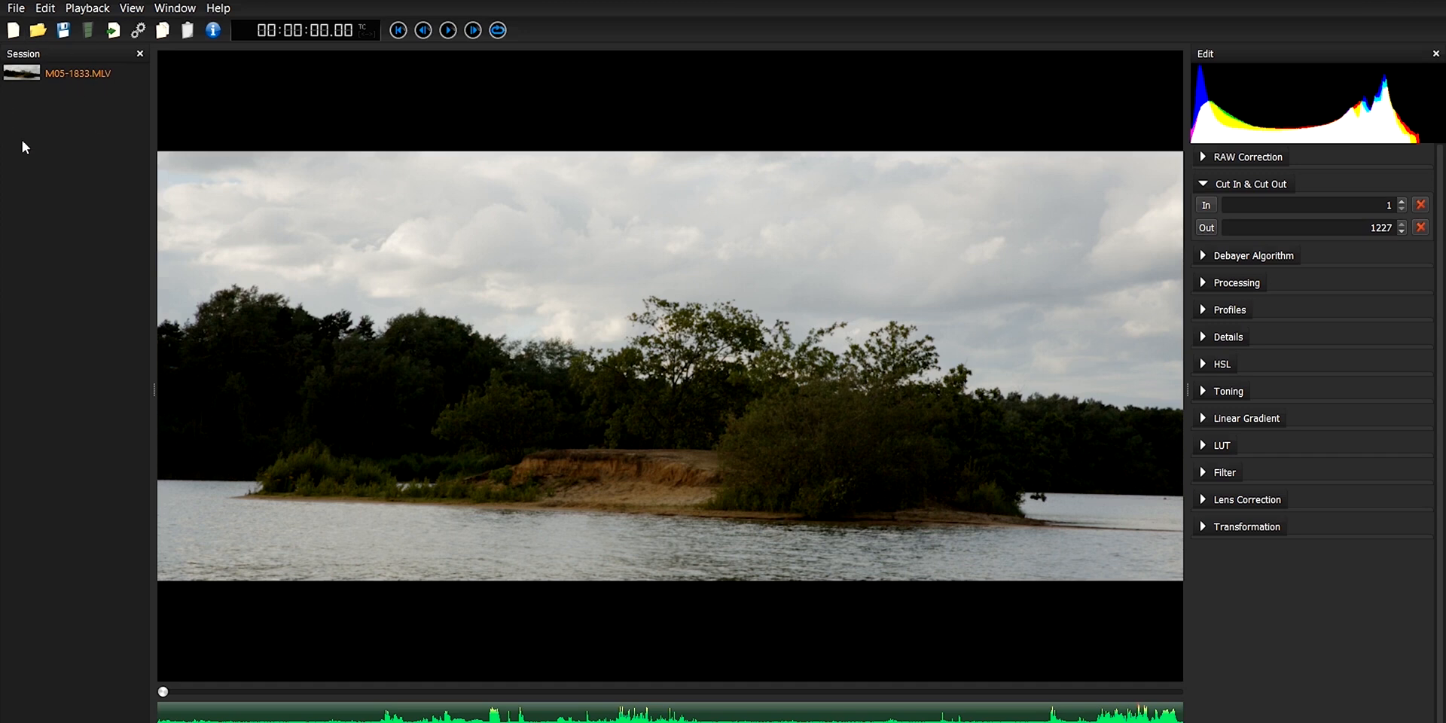
mouse_move(103, 280)
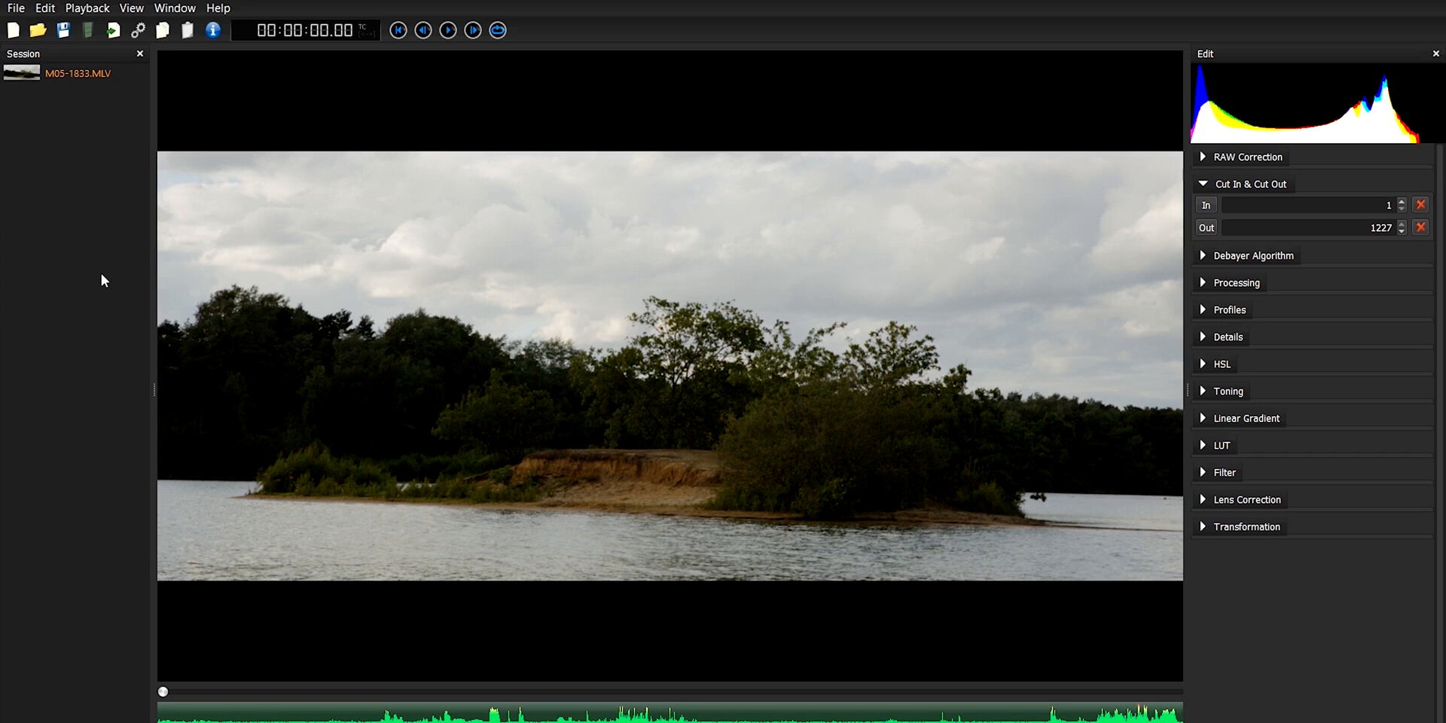
left_click(1234, 282)
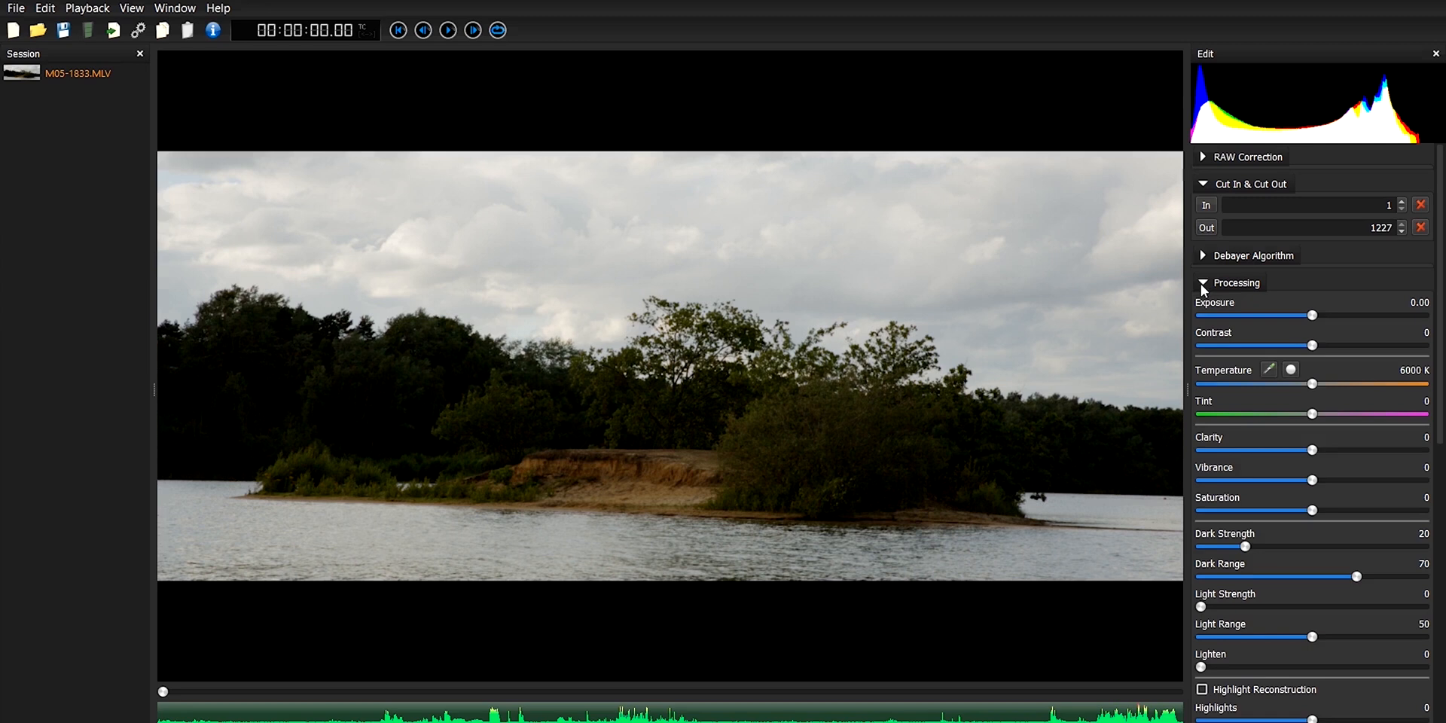
left_click(1203, 282)
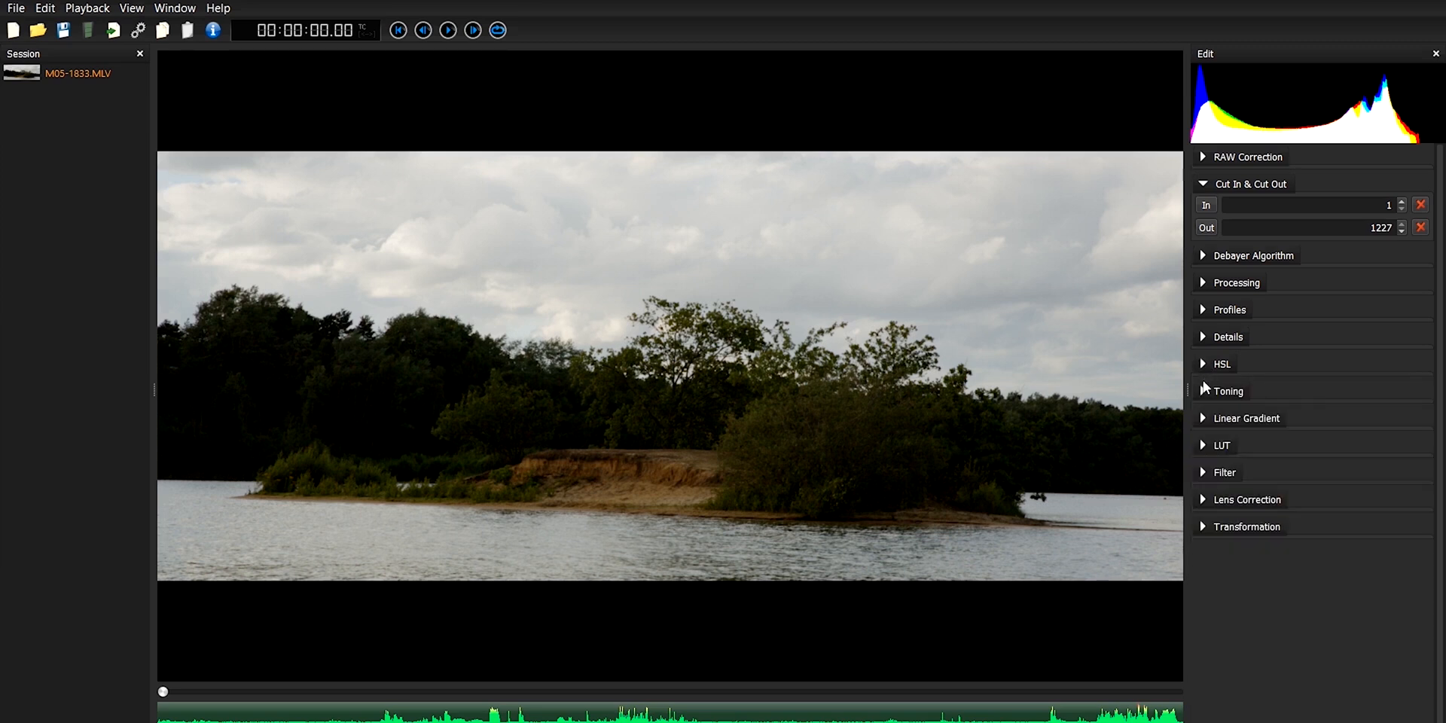
left_click(1204, 418)
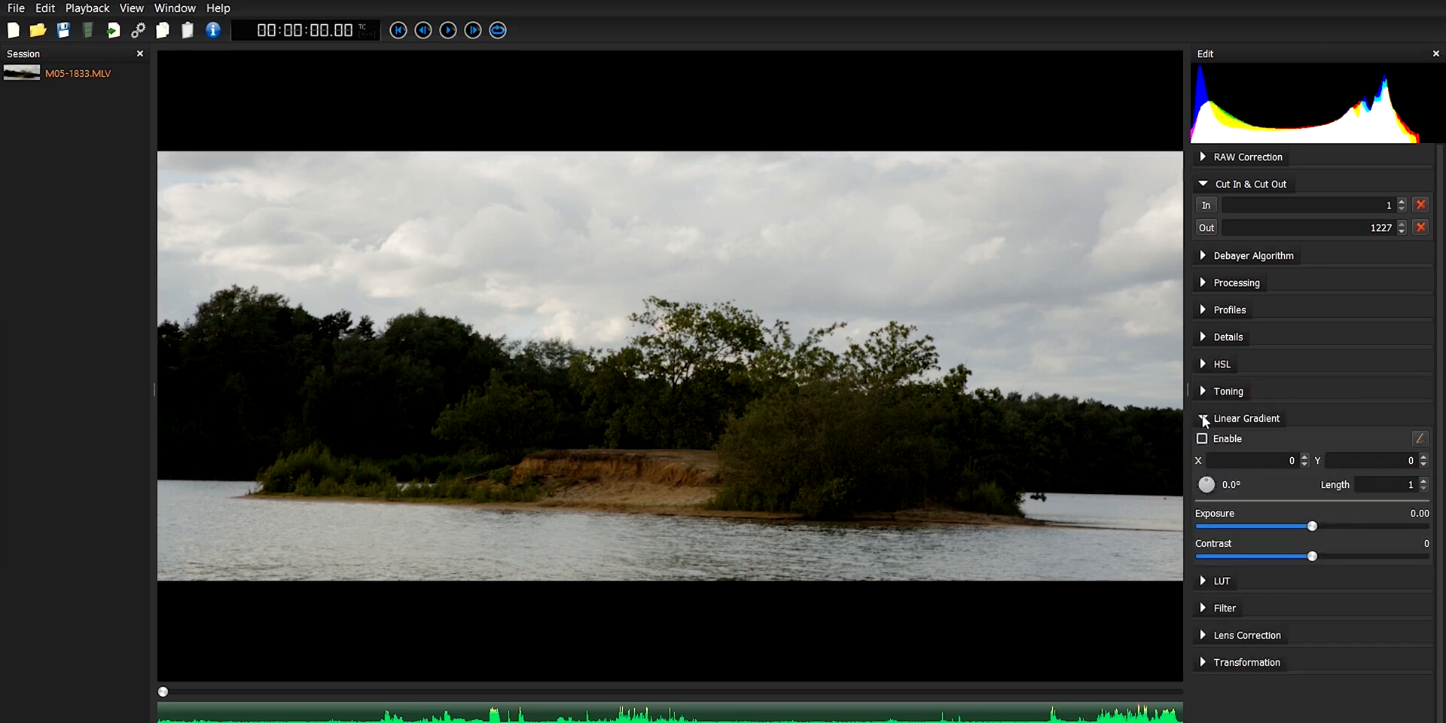
left_click(1247, 418)
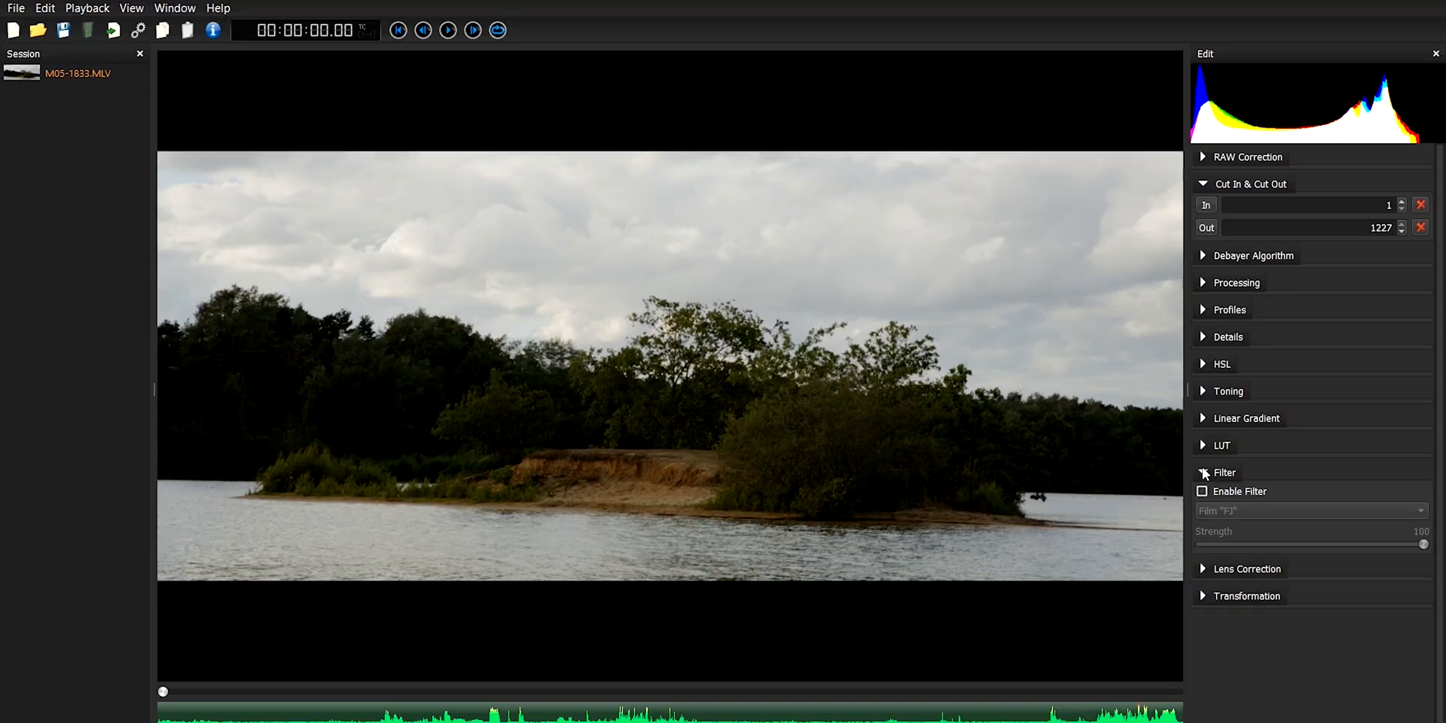
left_click(1223, 472)
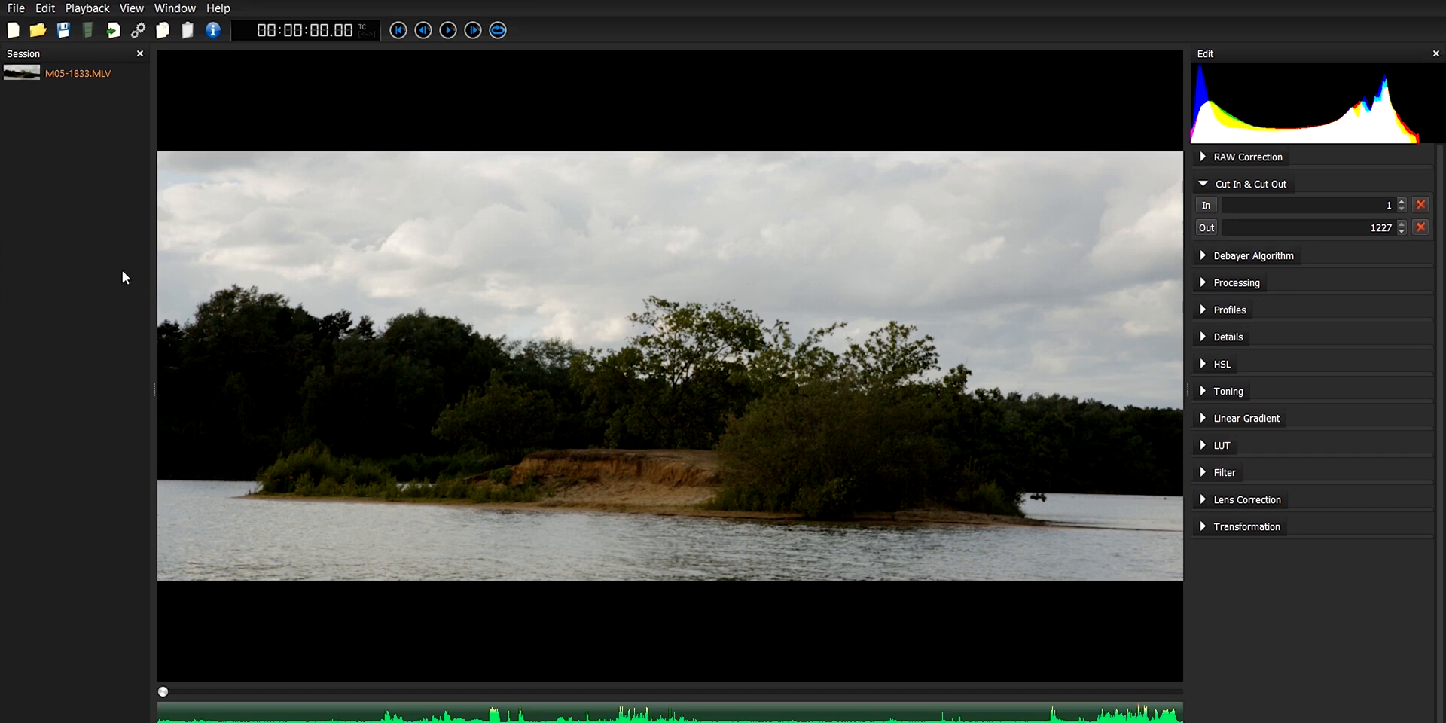
mouse_move(1178, 318)
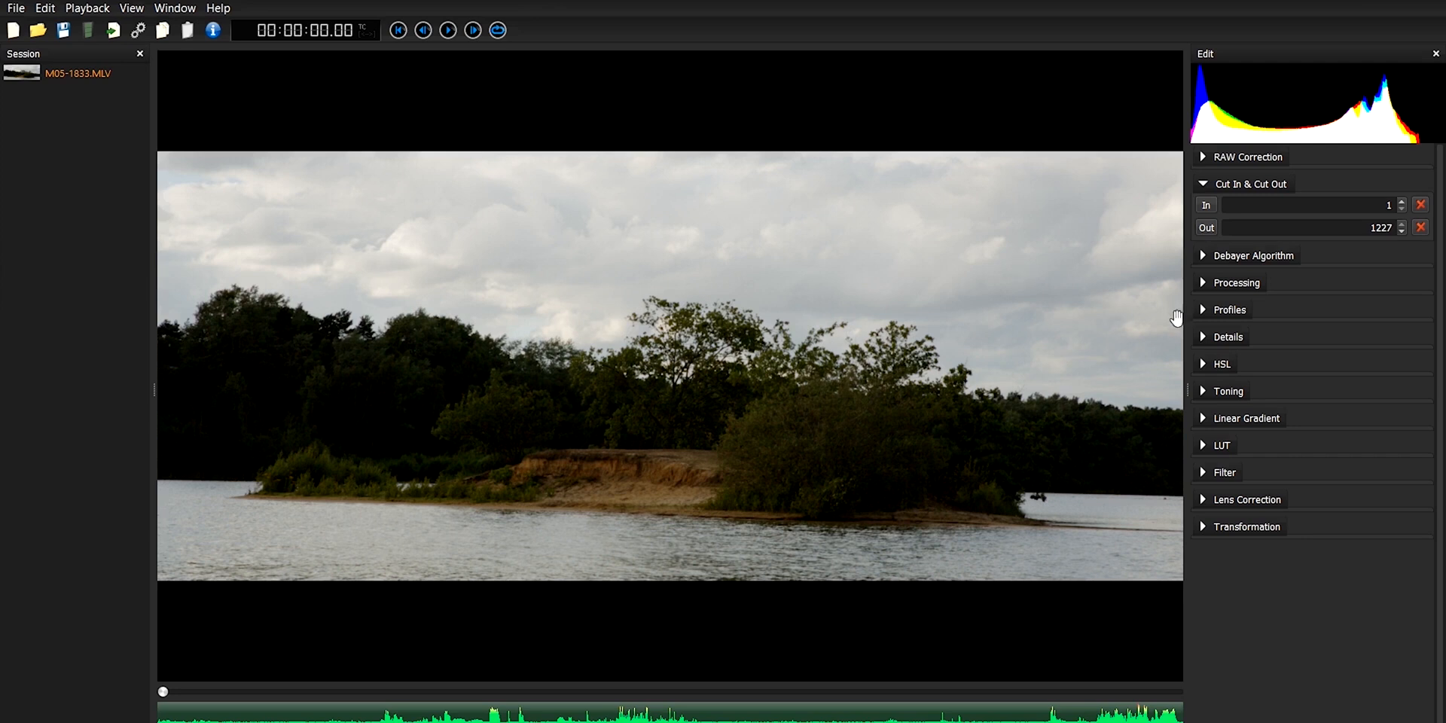
Apply the Sony S-Log3 profile preset with S-Gamut3 and gamma 1.00.
left_click(1229, 309)
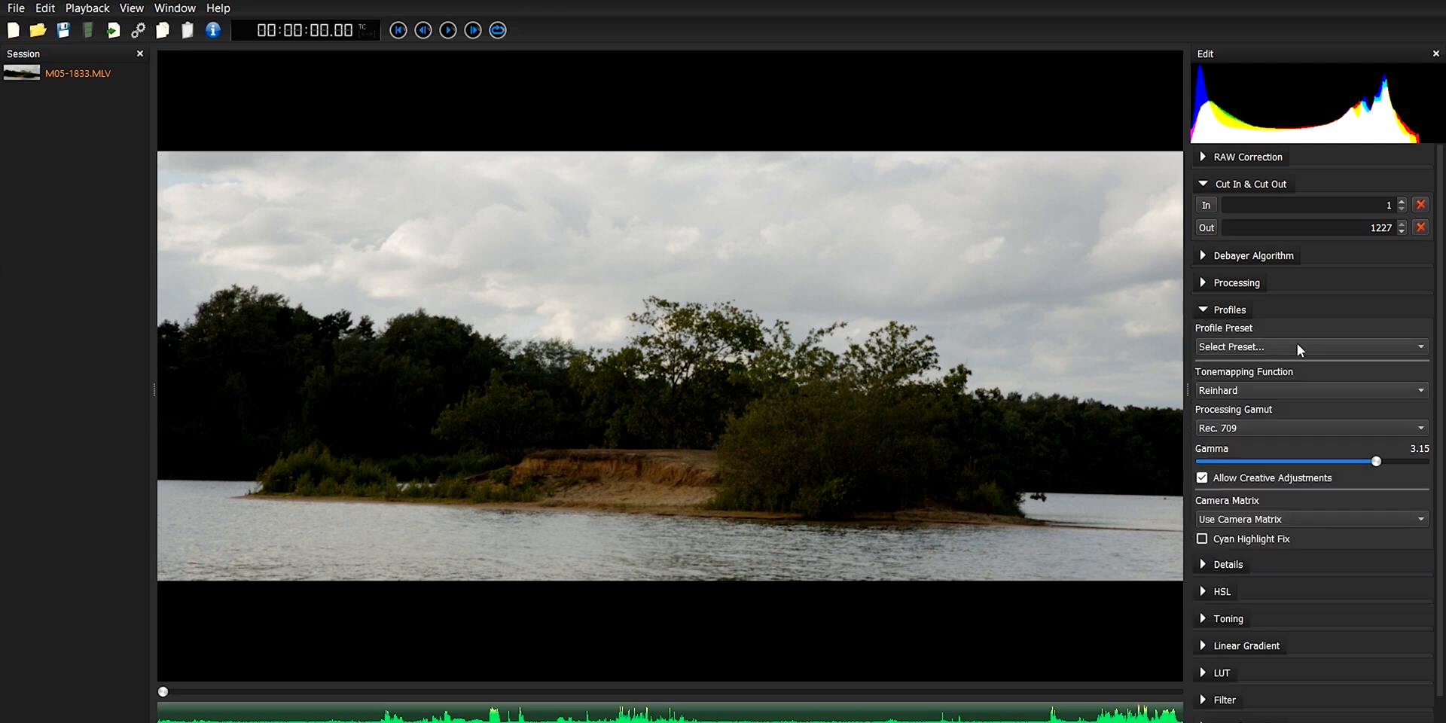
left_click(1310, 348)
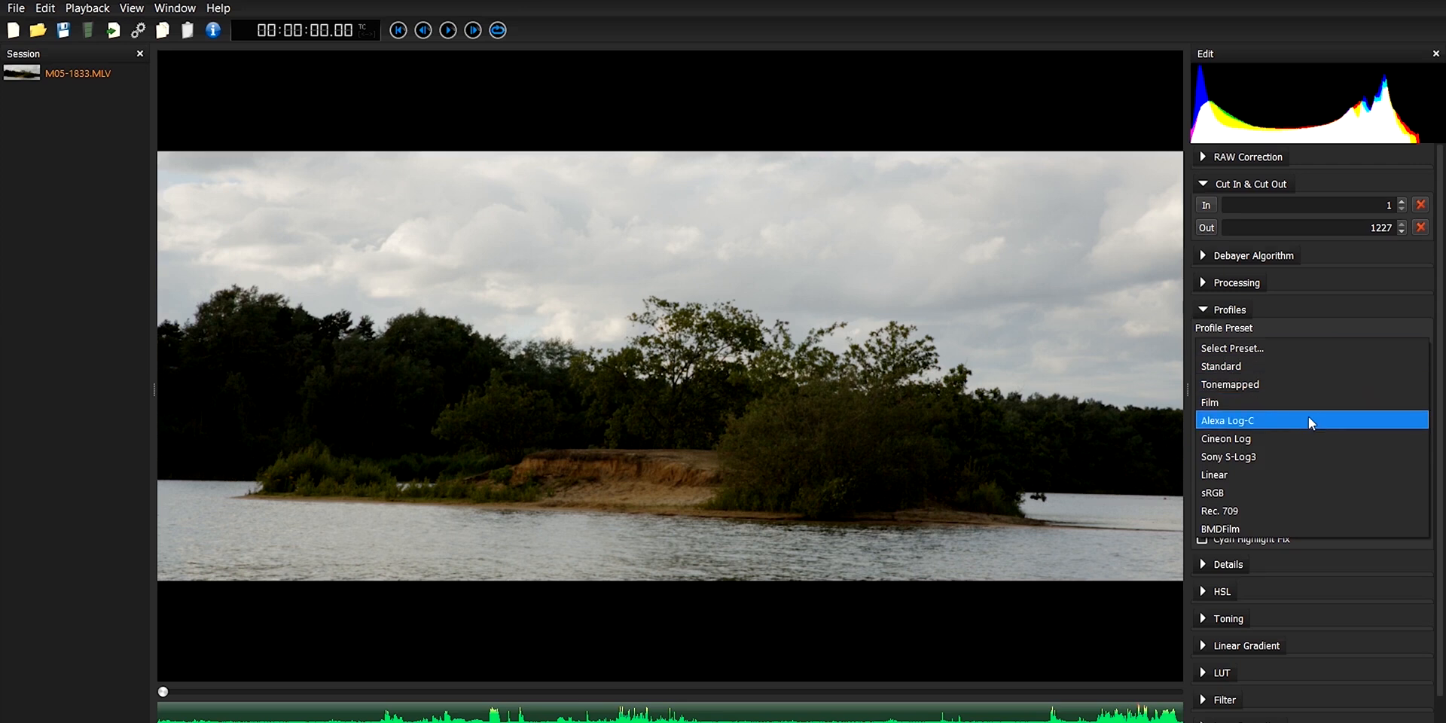
mouse_move(1311, 465)
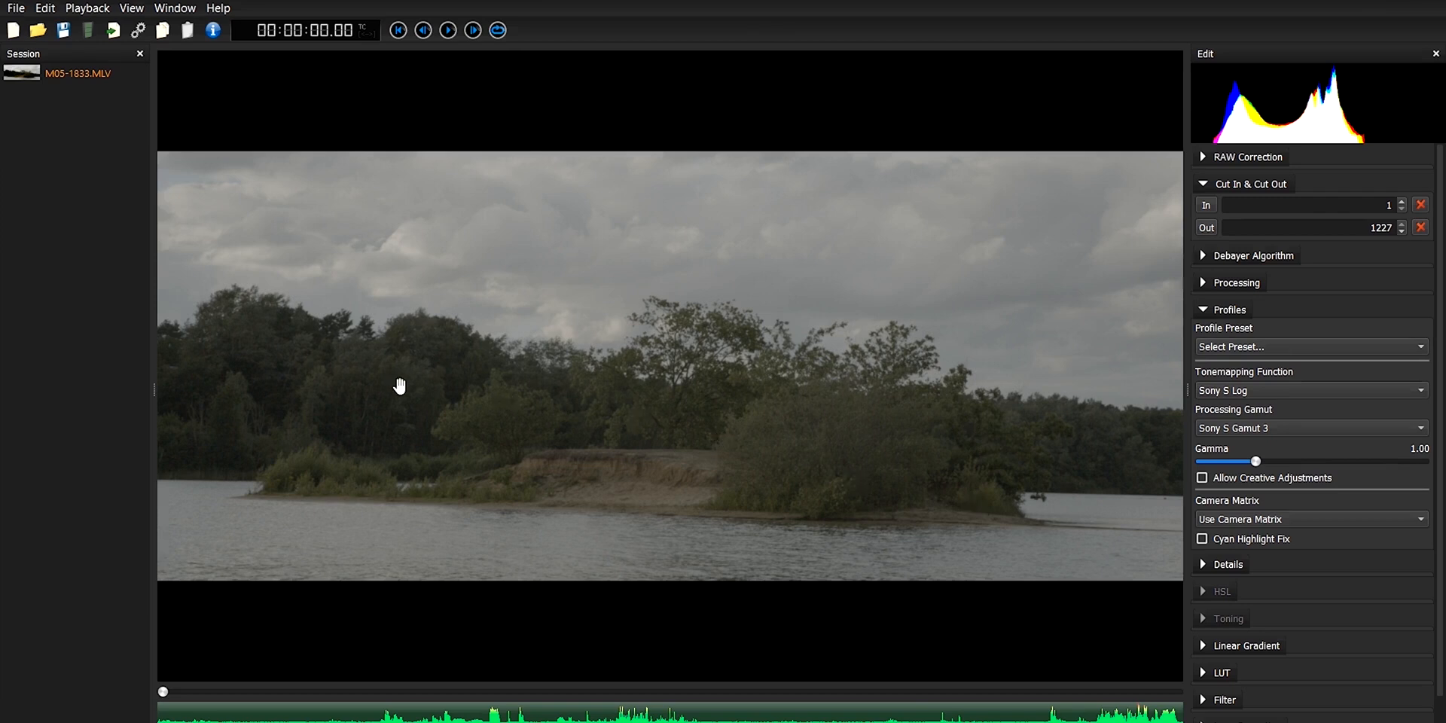
mouse_move(110, 279)
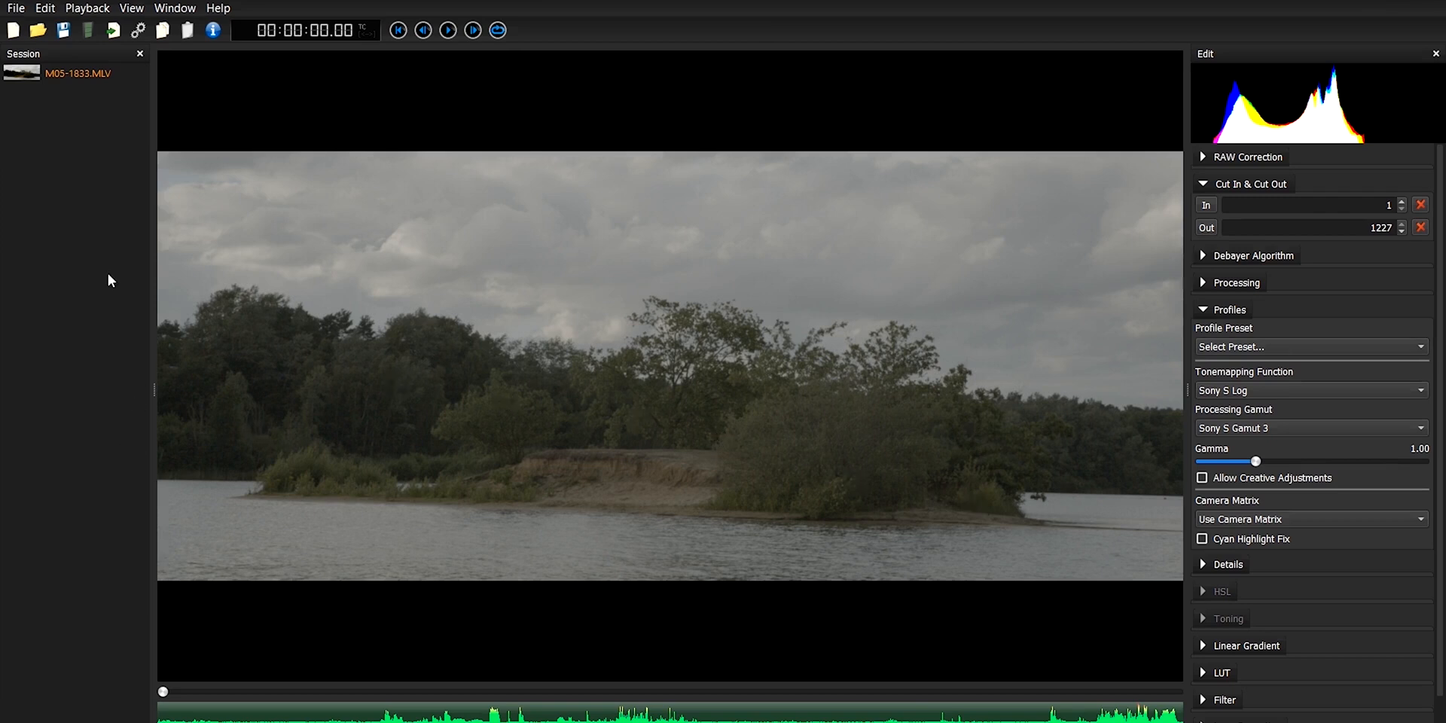
mouse_move(104, 276)
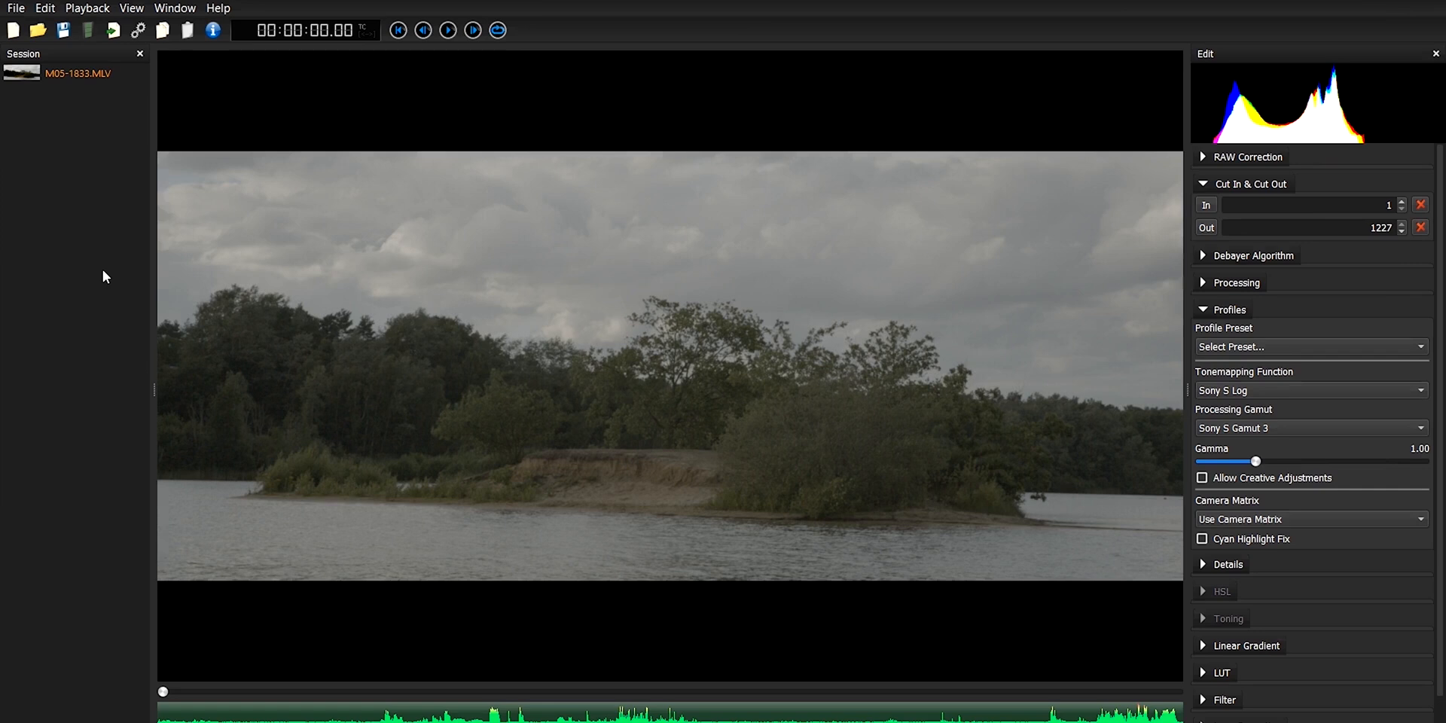
left_click(137, 30)
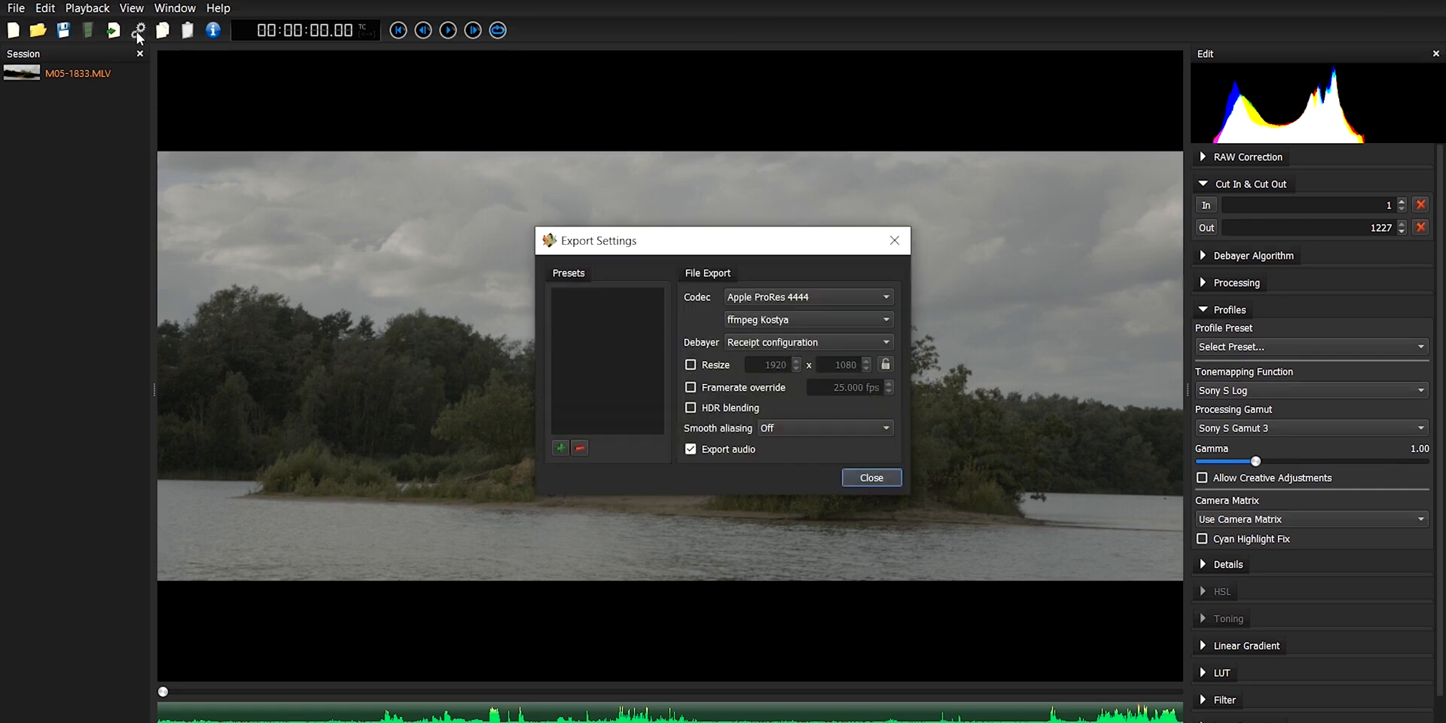
Set the export codec to Apple ProRes 4444 (ffmpeg Kostya) and close Export Settings.
left_click(870, 478)
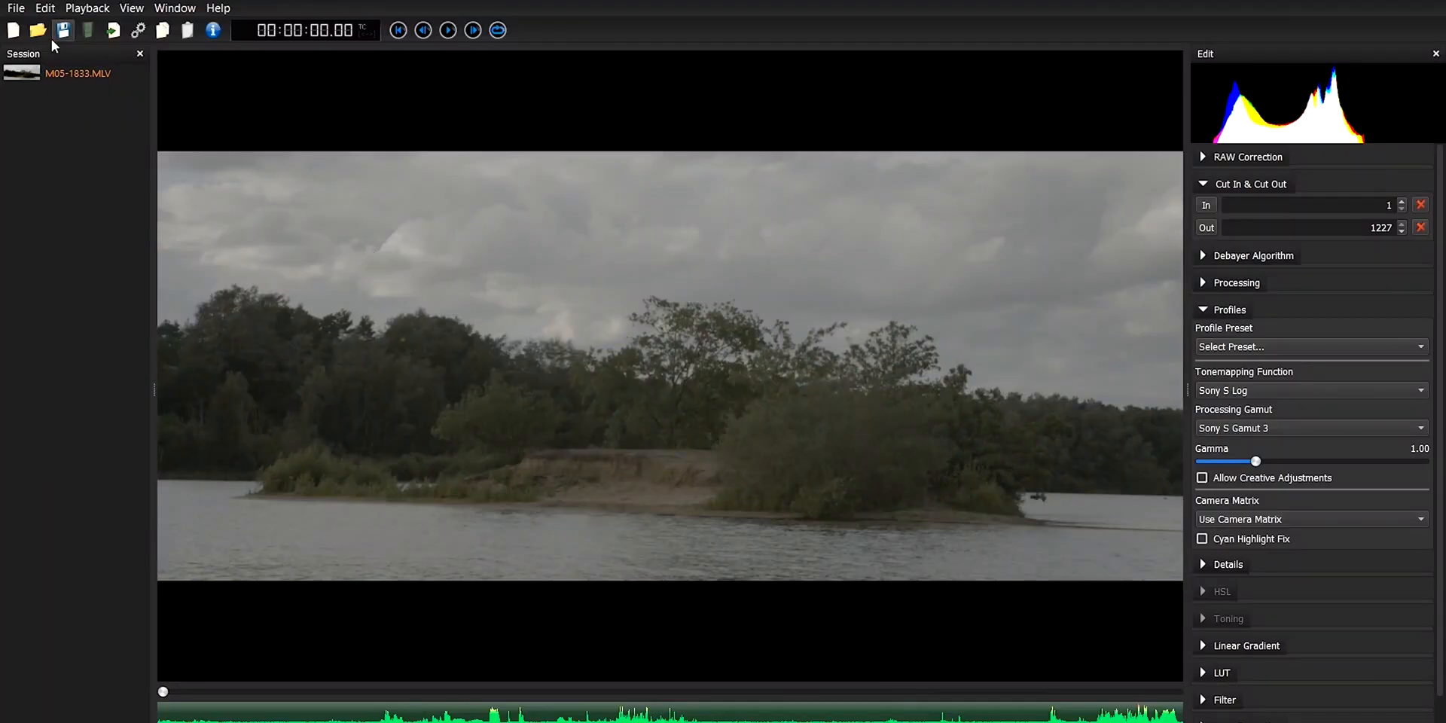
left_click(15, 9)
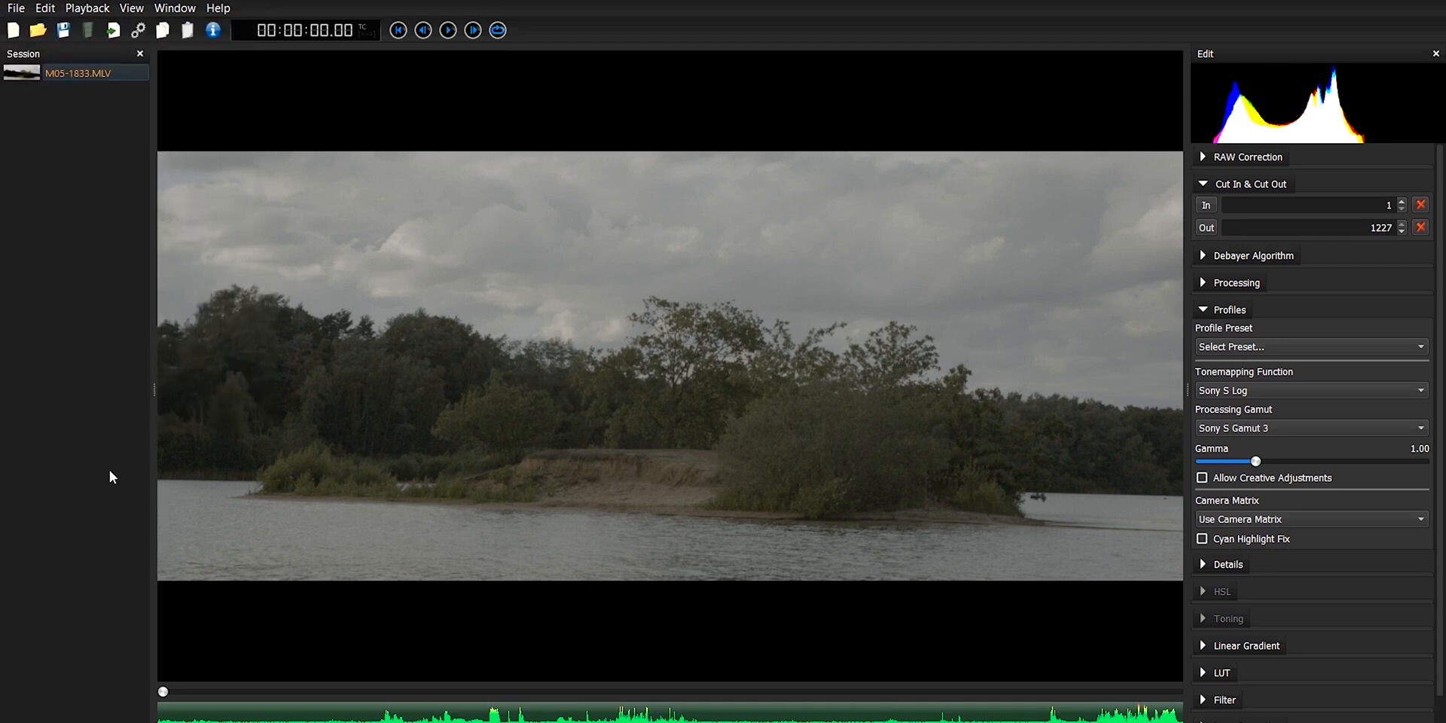
mouse_move(118, 260)
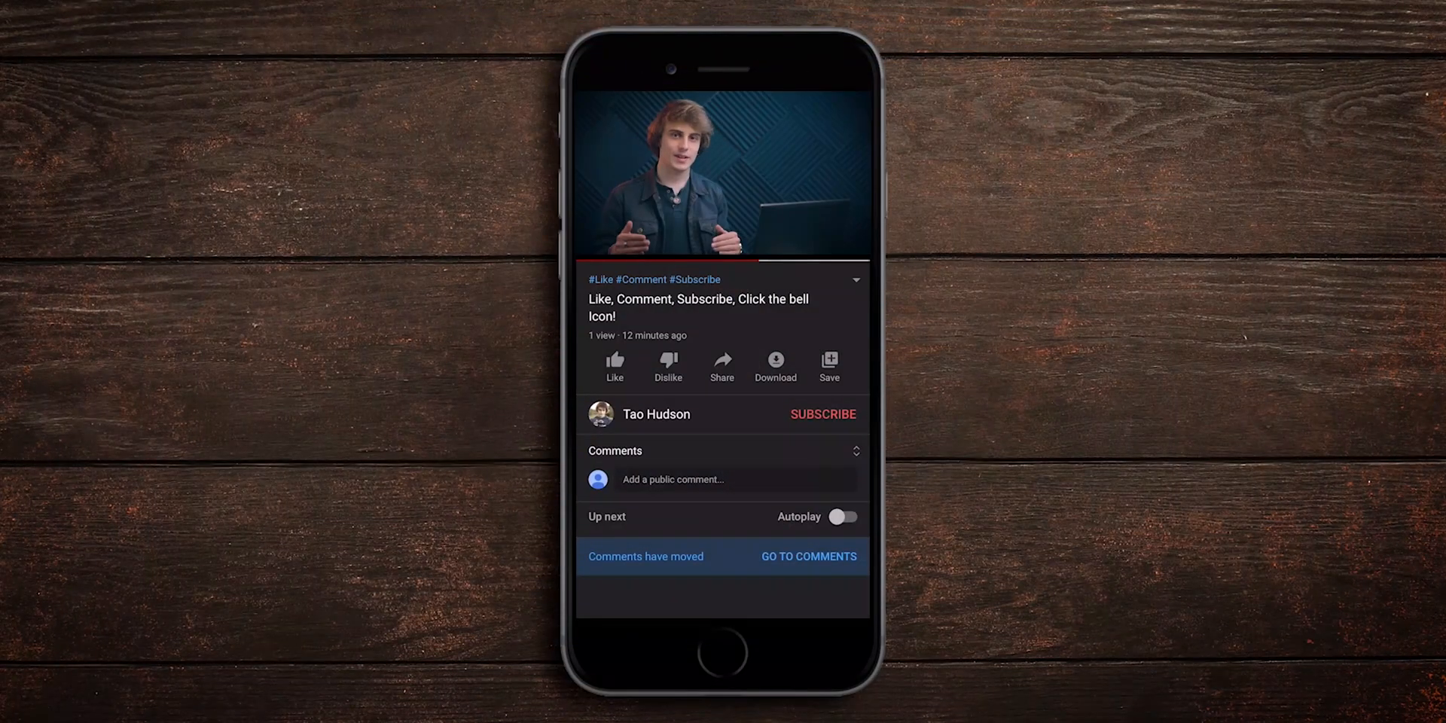
Like the video, comment ':DDDDDDD', and subscribe with all notifications.
left_click(615, 360)
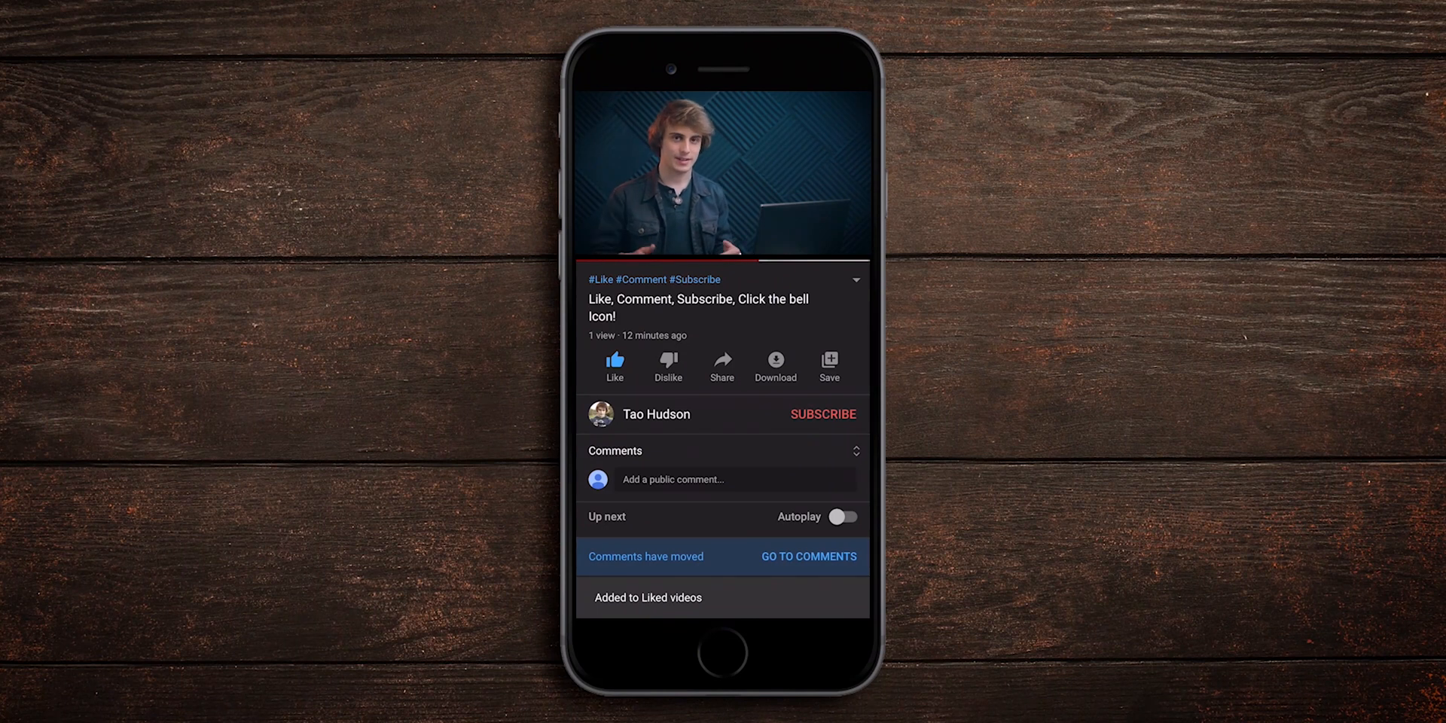
left_click(722, 479)
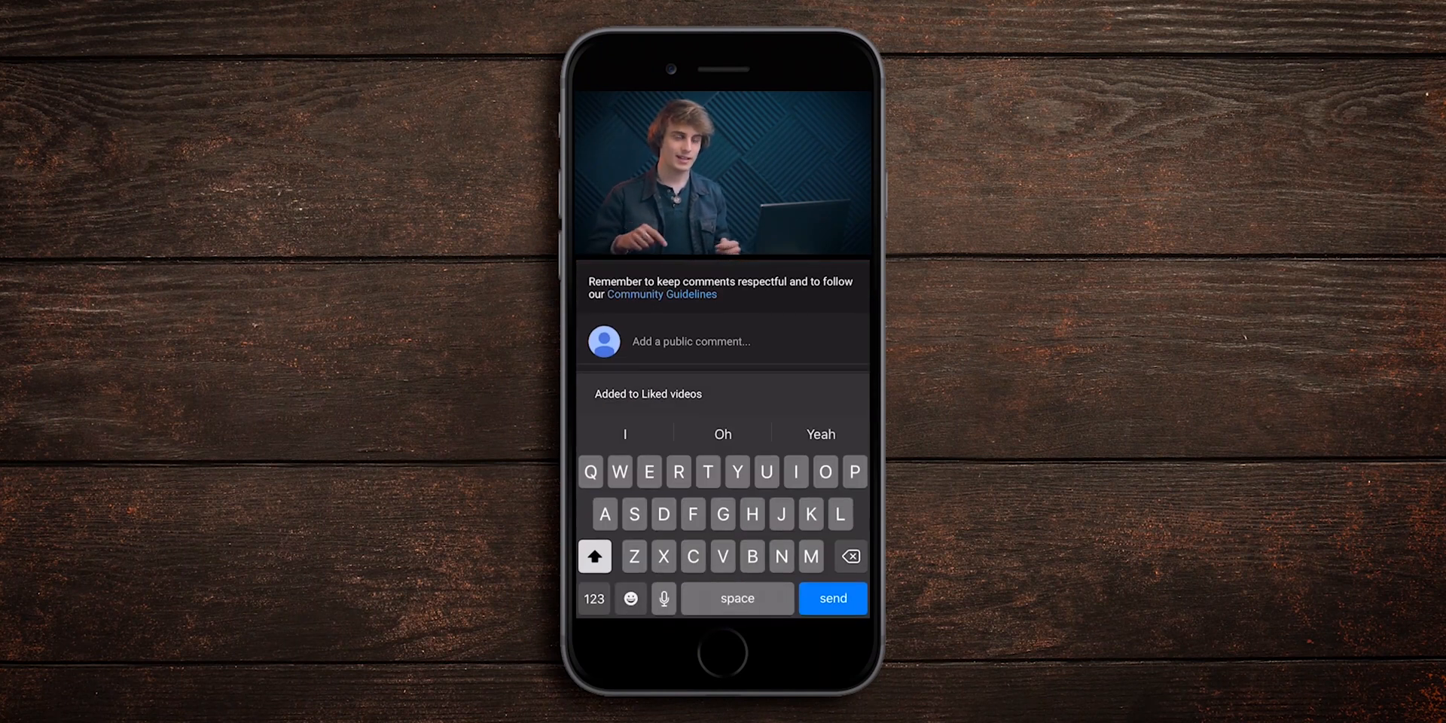
type(":DDDDDDD")
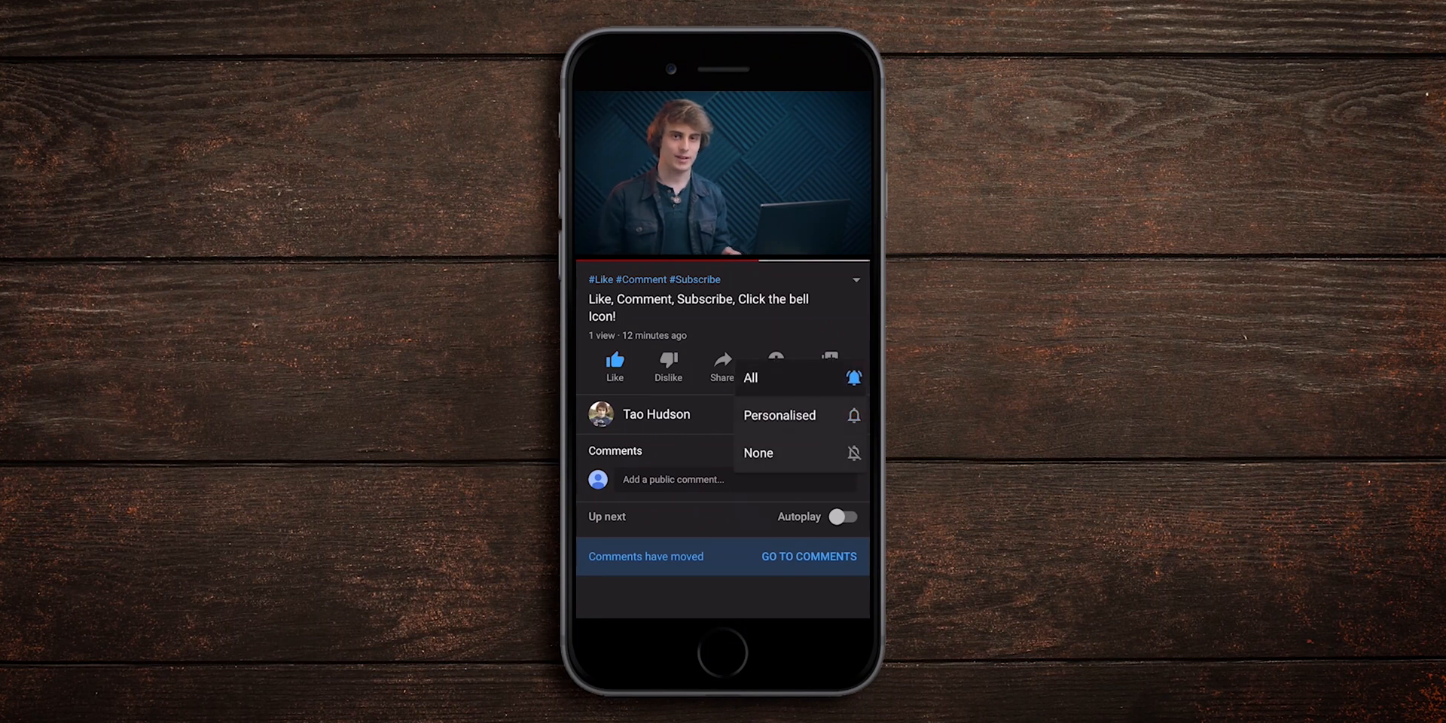
left_click(751, 377)
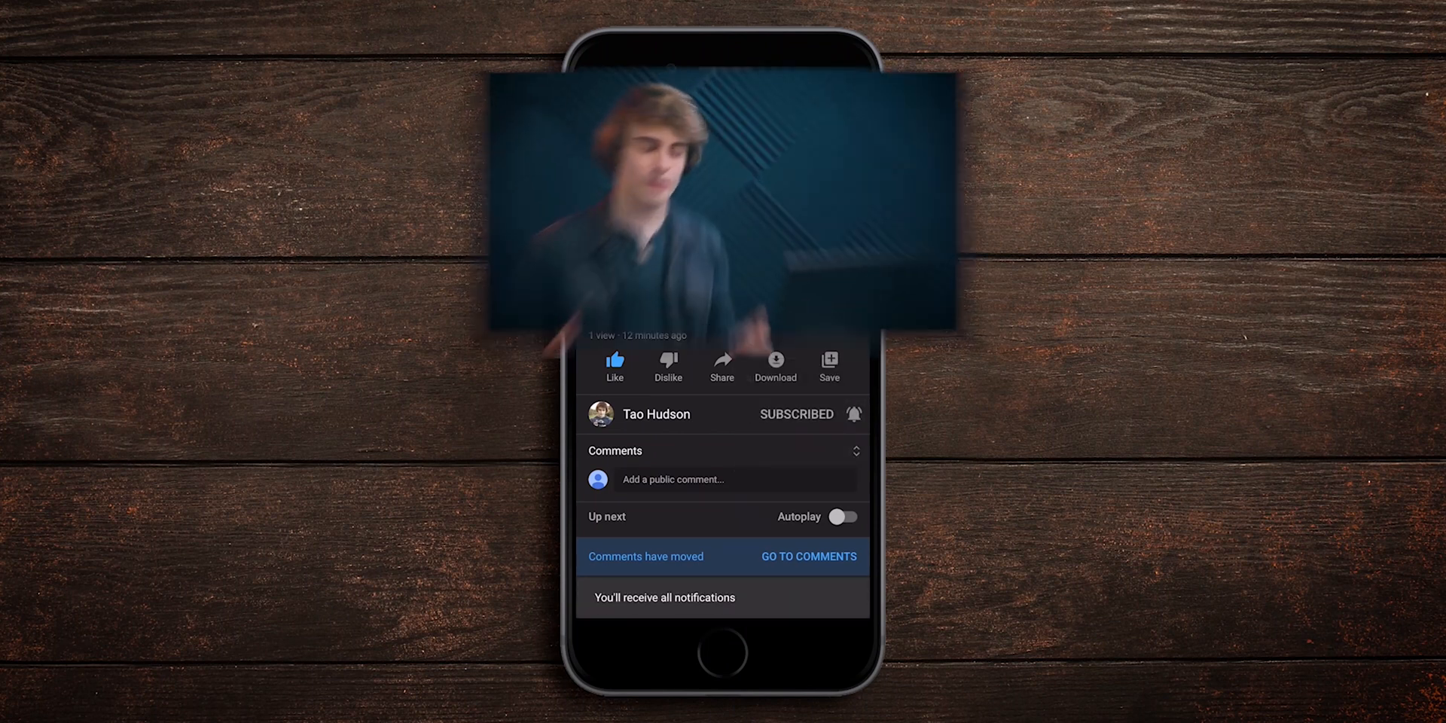